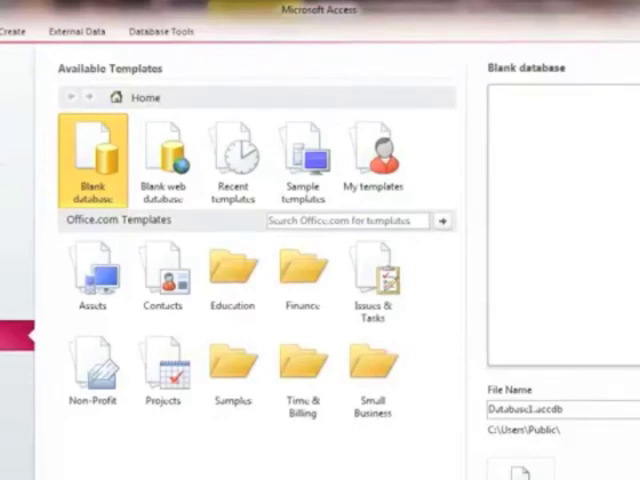
mouse_move(332, 23)
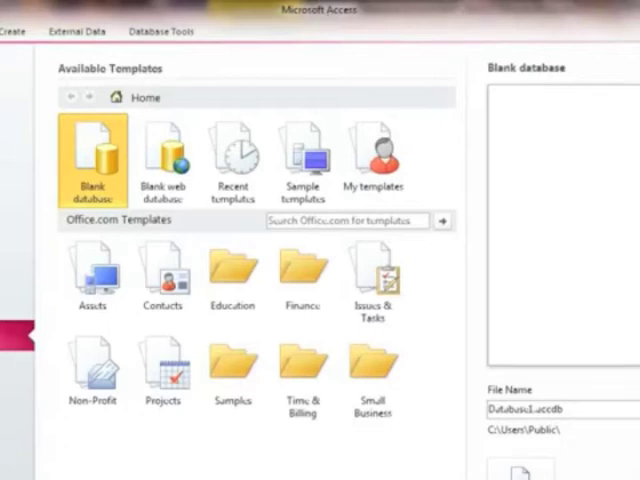
mouse_move(232, 48)
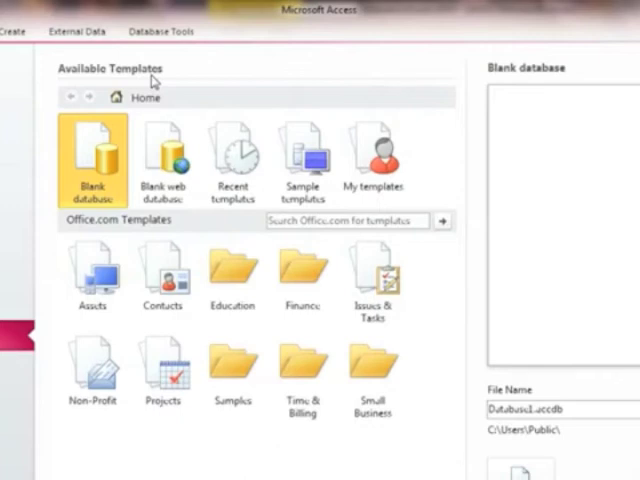
mouse_move(152, 82)
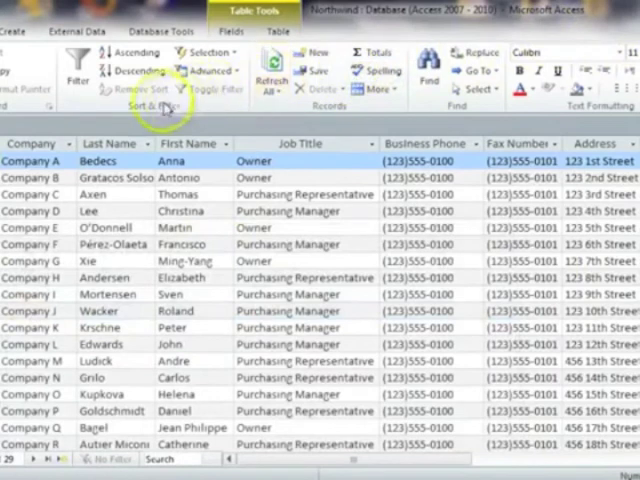
mouse_move(45, 110)
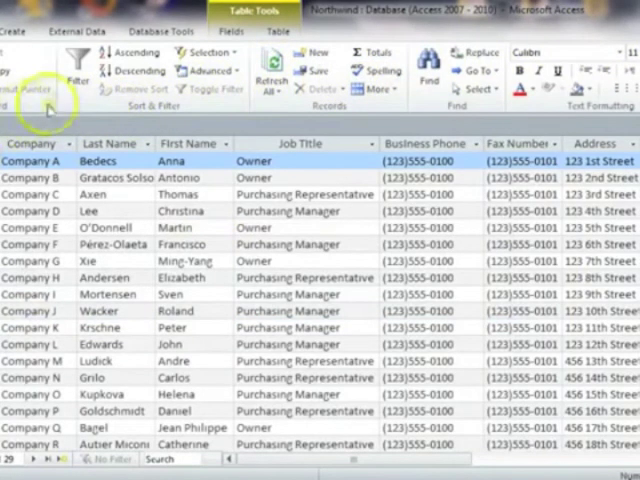